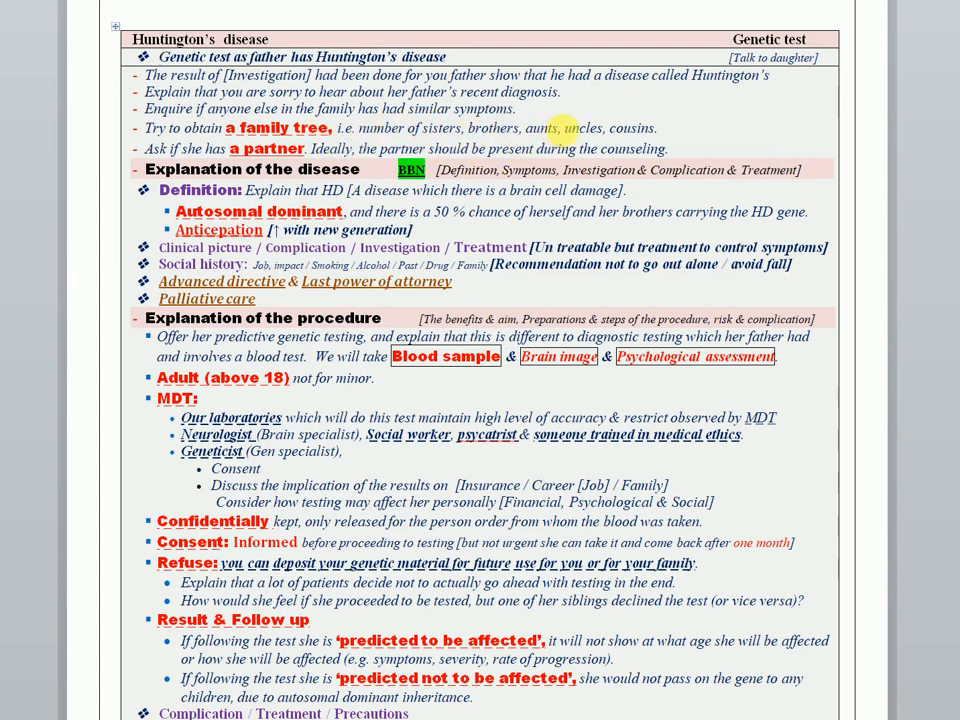
{"action": "mouse_move", "coordinate": [660, 133]}
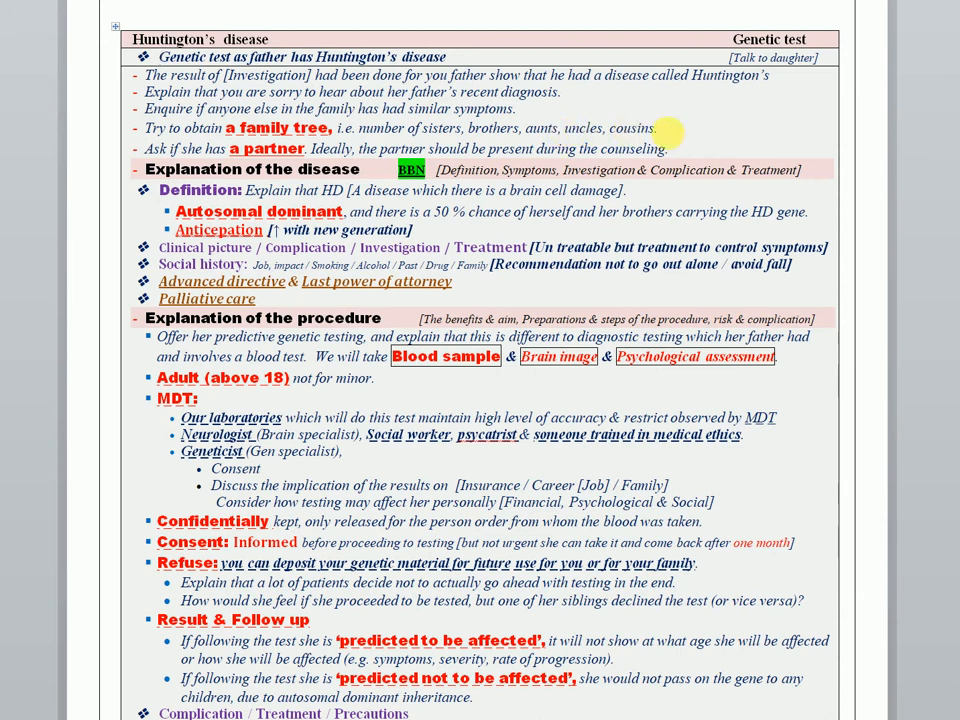
{"action": "mouse_move", "coordinate": [210, 138]}
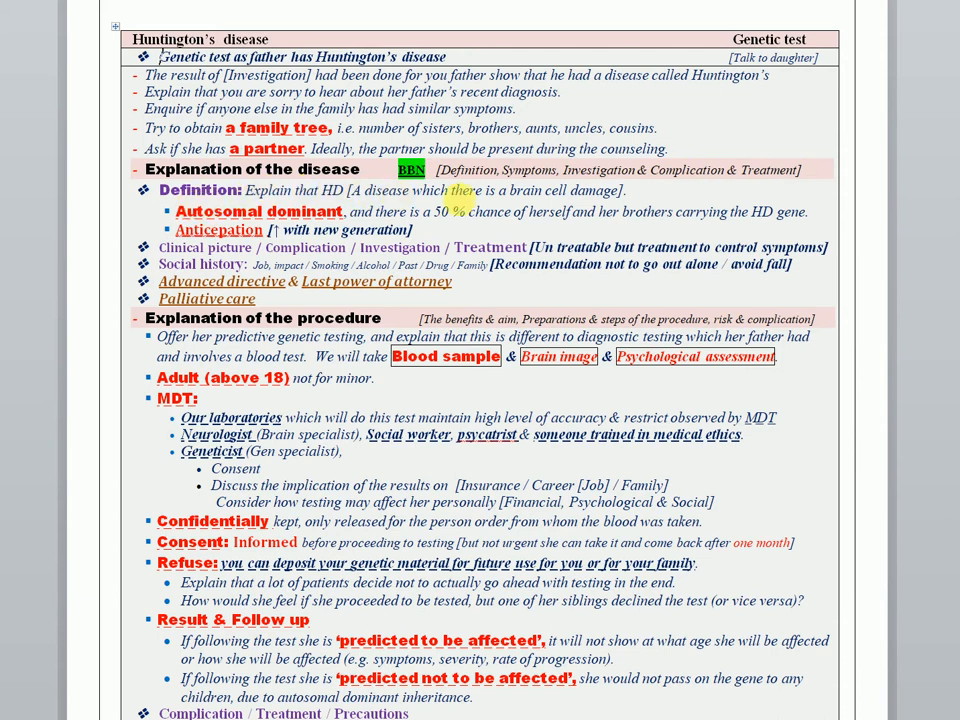
{"action": "mouse_move", "coordinate": [580, 190]}
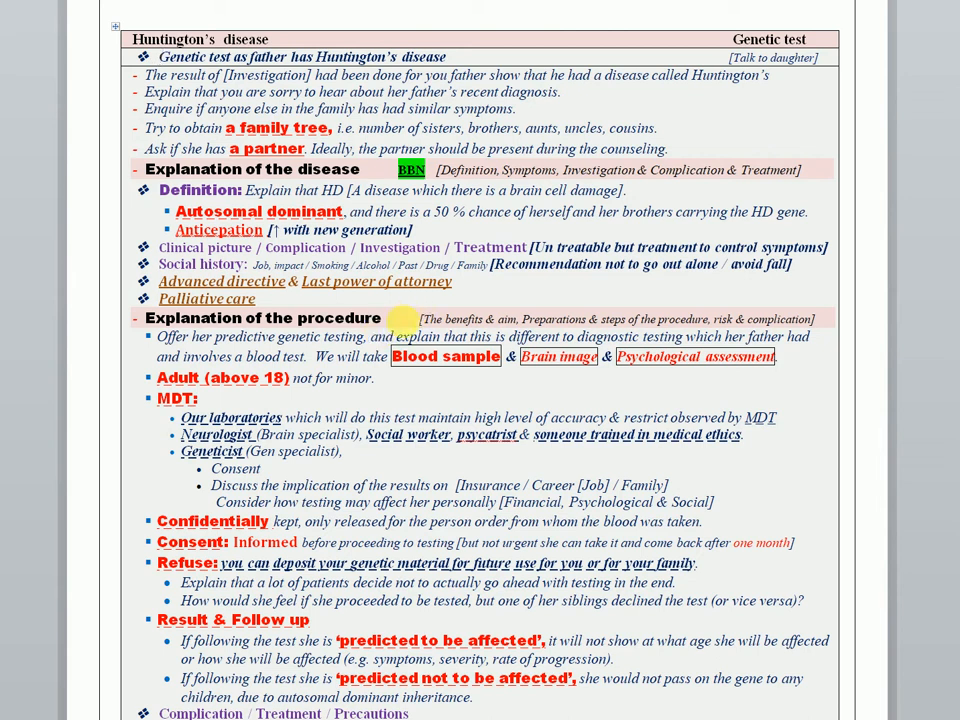
{"action": "mouse_move", "coordinate": [555, 318]}
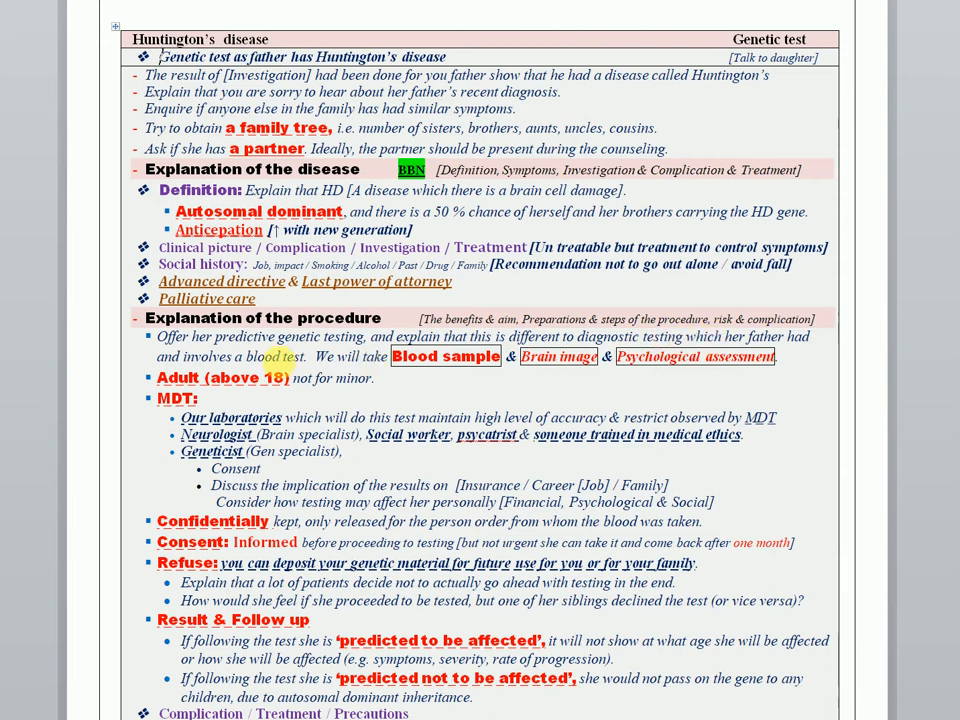
Step: Scroll past the results and follow-up to the Concern table and closing notes
{"action": "double_click", "coordinate": [445, 356]}
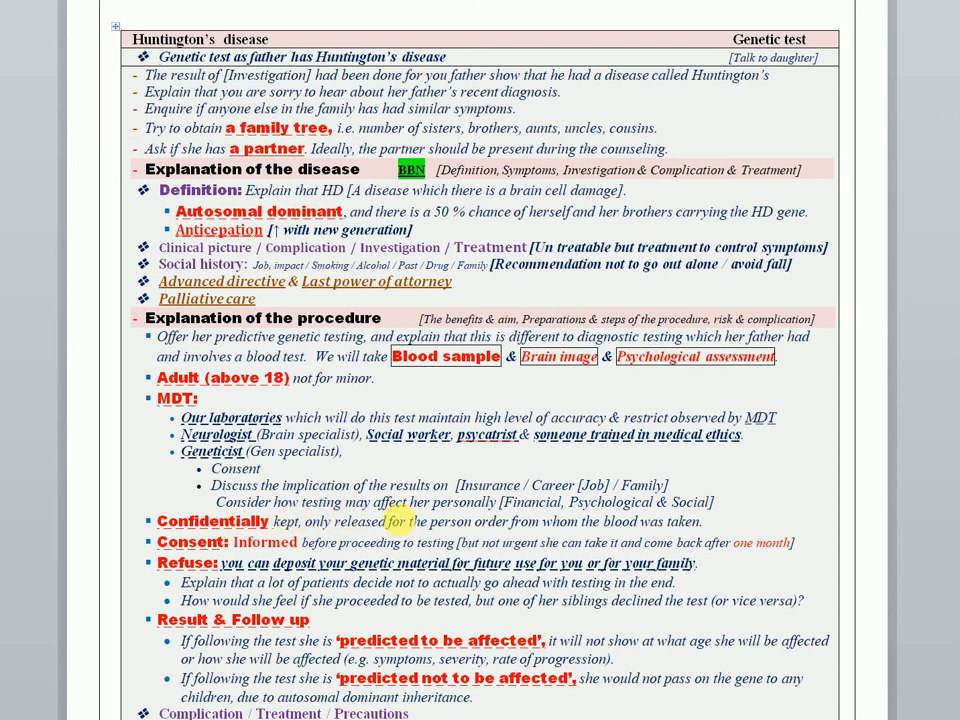
{"action": "scroll", "scroll_direction": "down", "scroll_amount": 3}
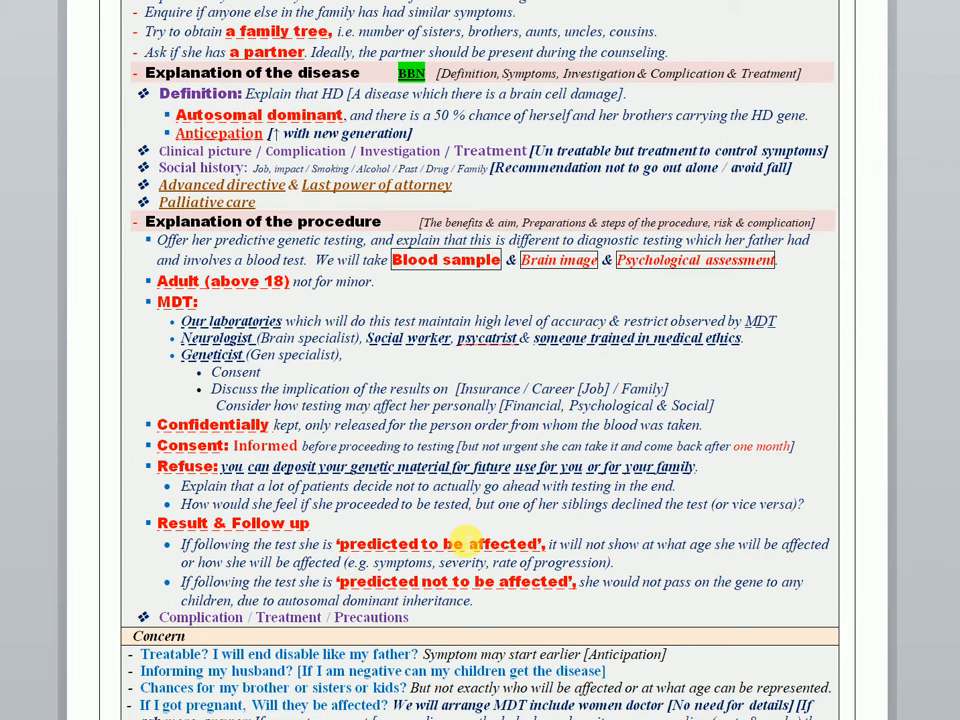
{"action": "mouse_move", "coordinate": [608, 588]}
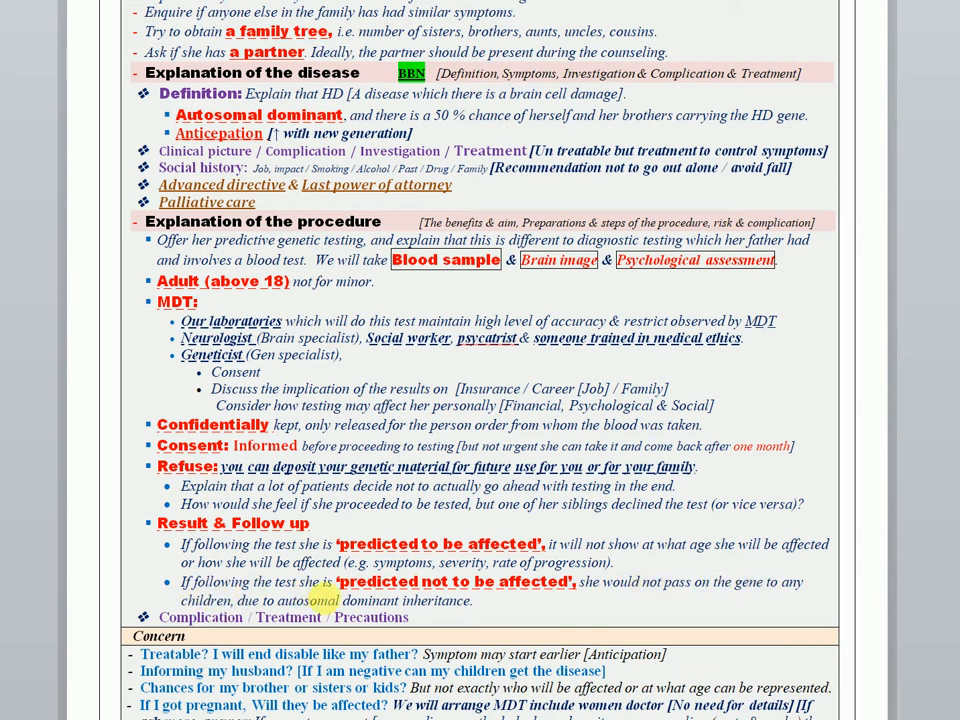
{"action": "scroll", "scroll_direction": "down", "scroll_amount": 3}
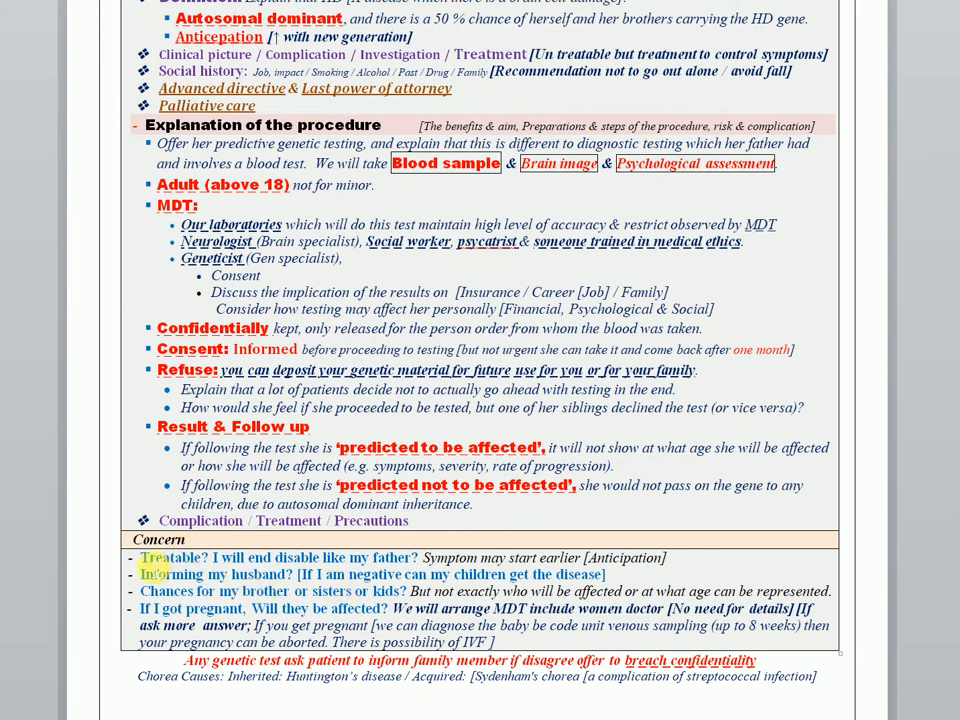